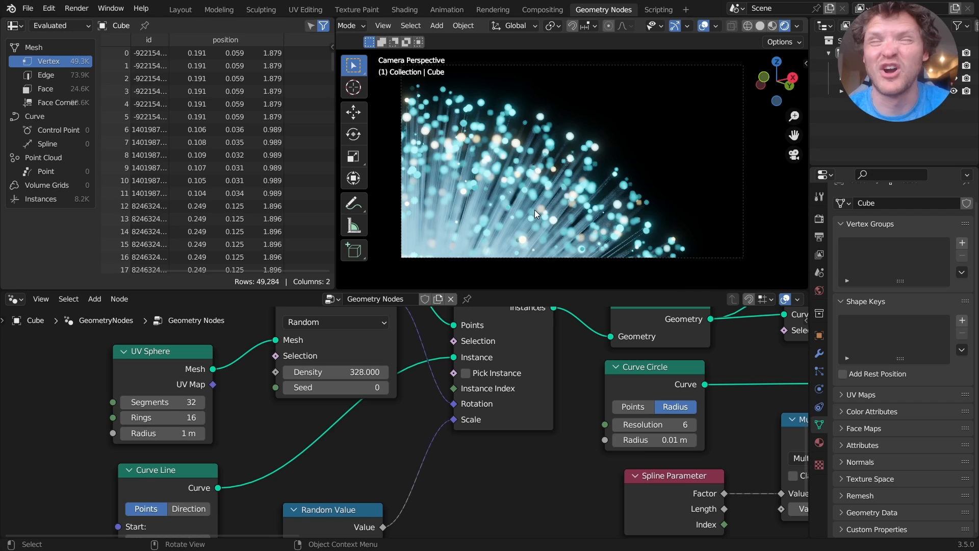
pyautogui.moveTo(526, 186)
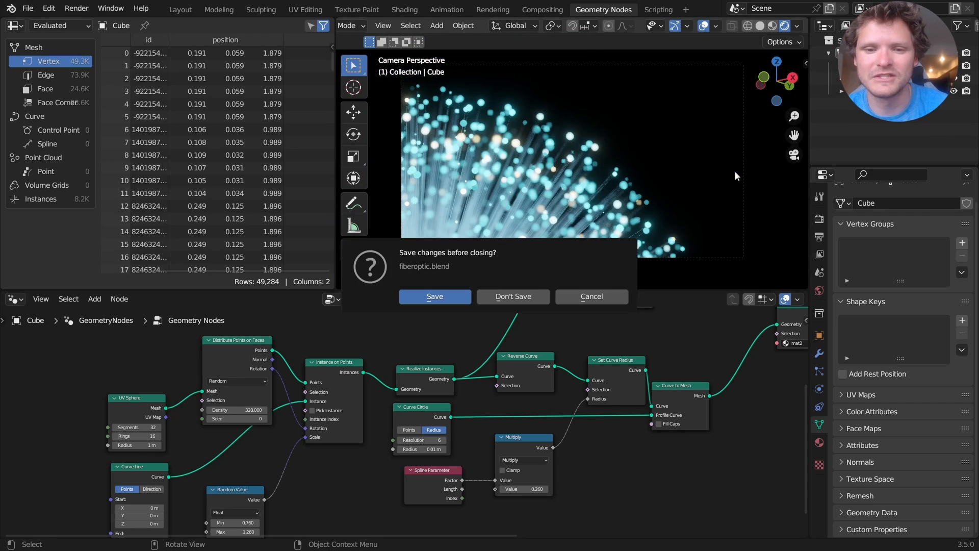
# - Discard the old project's changes and move to the fresh default scene in Geometry Nodes
pyautogui.click(513, 296)
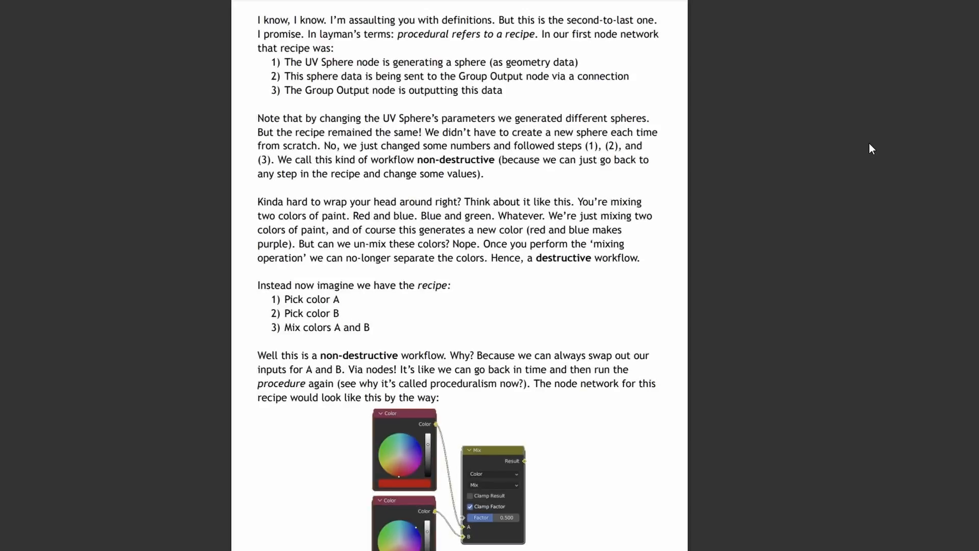
pyautogui.scroll(-3)
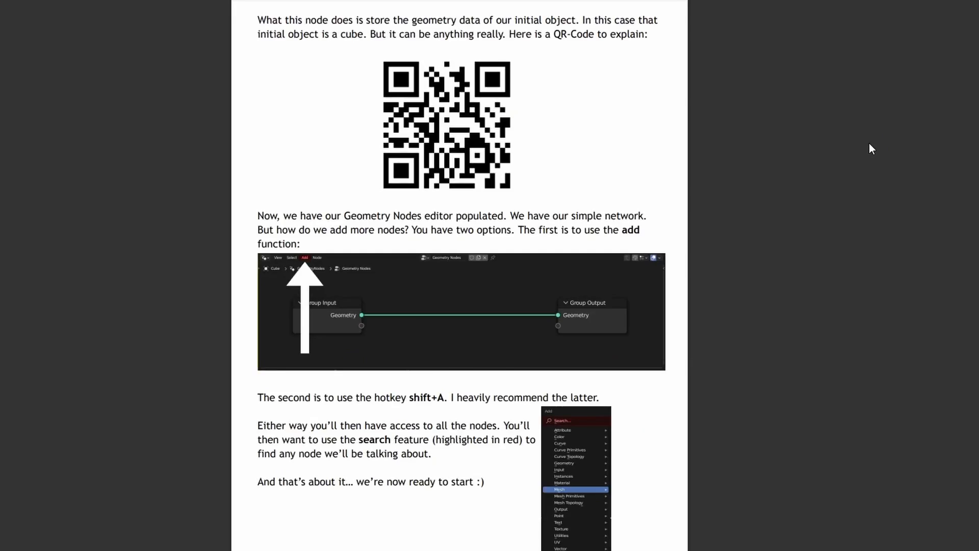
pyautogui.scroll(-3)
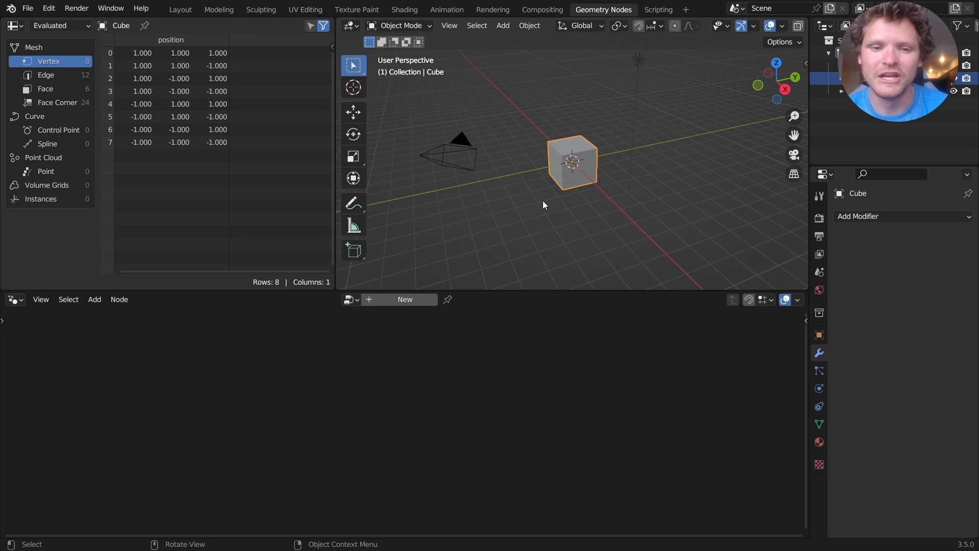
# - Create a node tree where a UV Sphere feeds Distribute Points on Faces into Group Output
pyautogui.click(405, 300)
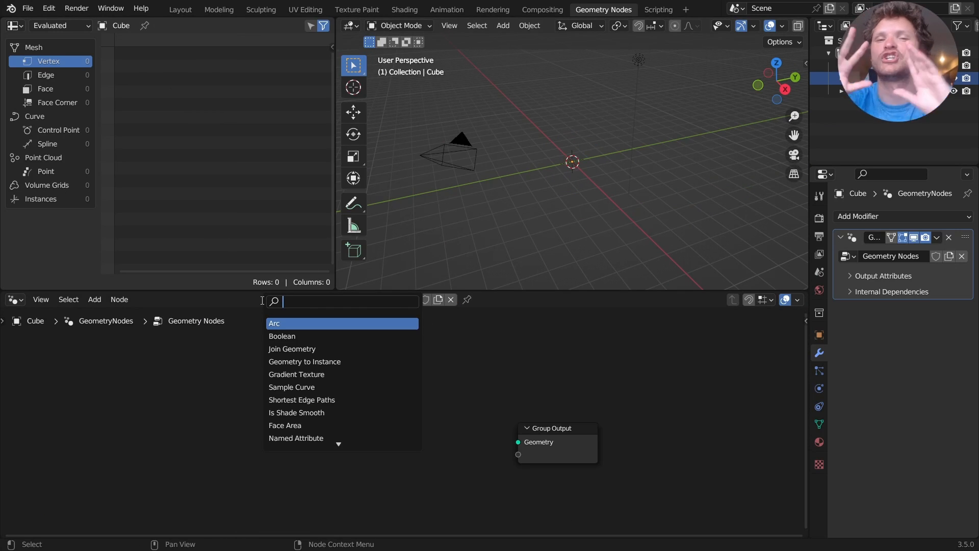
pyautogui.write('u')
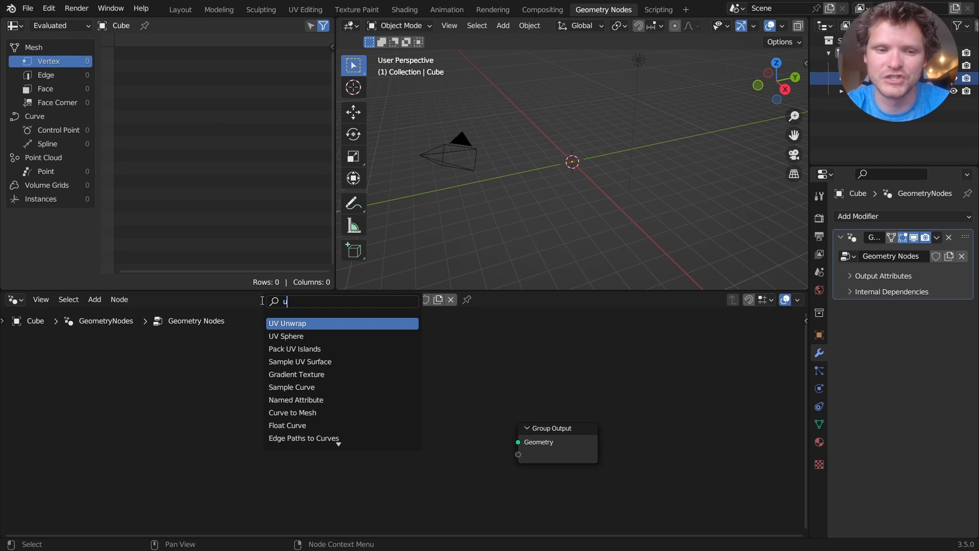
pyautogui.click(286, 336)
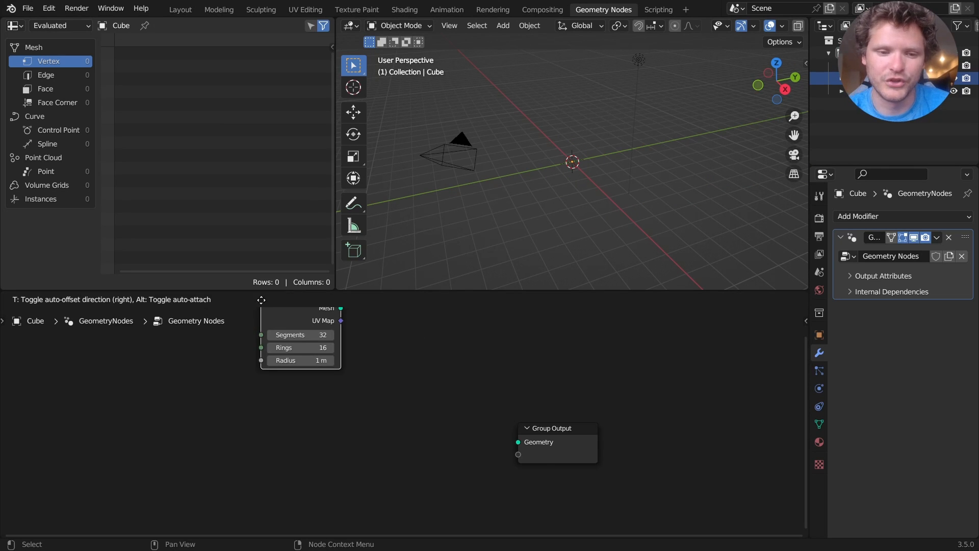
pyautogui.click(94, 299)
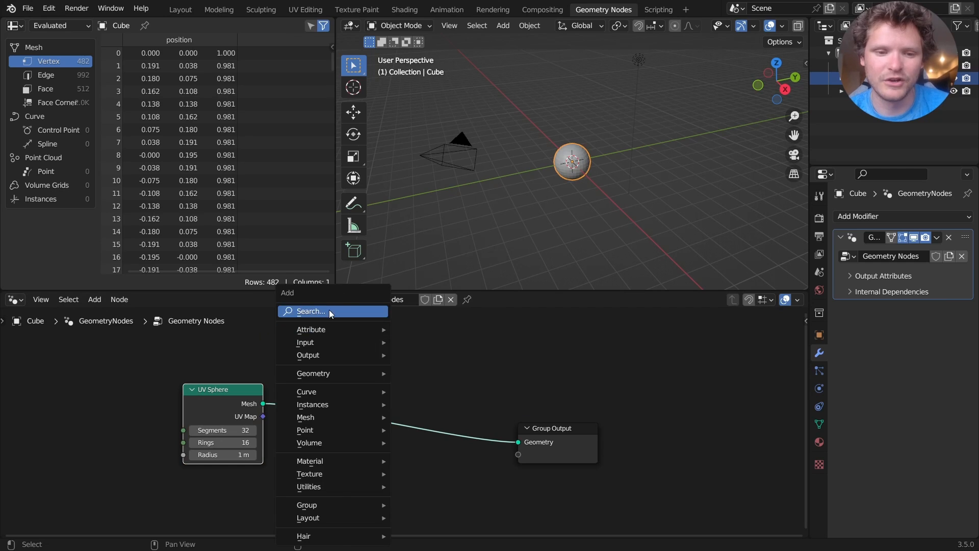
pyautogui.write('distri')
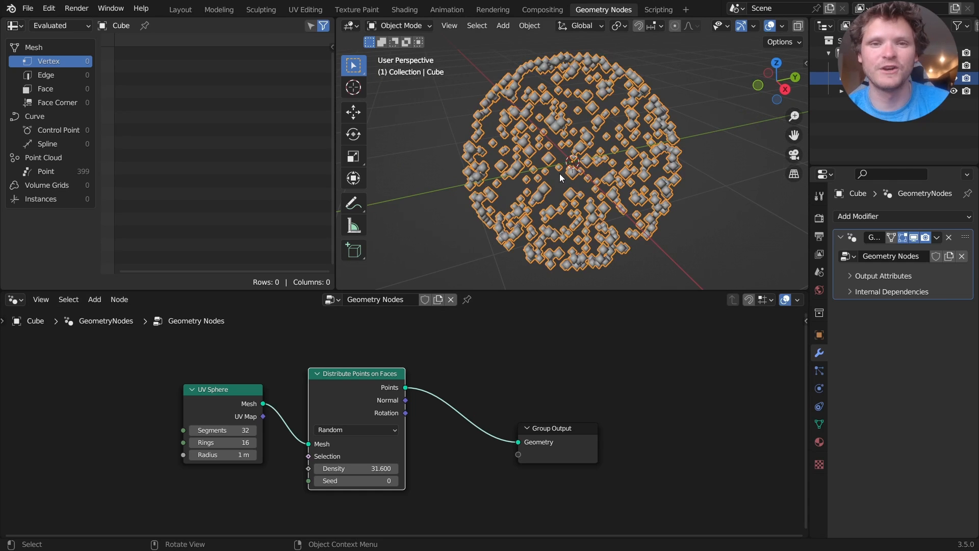
# - Instance a Curve Line on every point, rotated by the surface normals into a radial burst
pyautogui.click(94, 300)
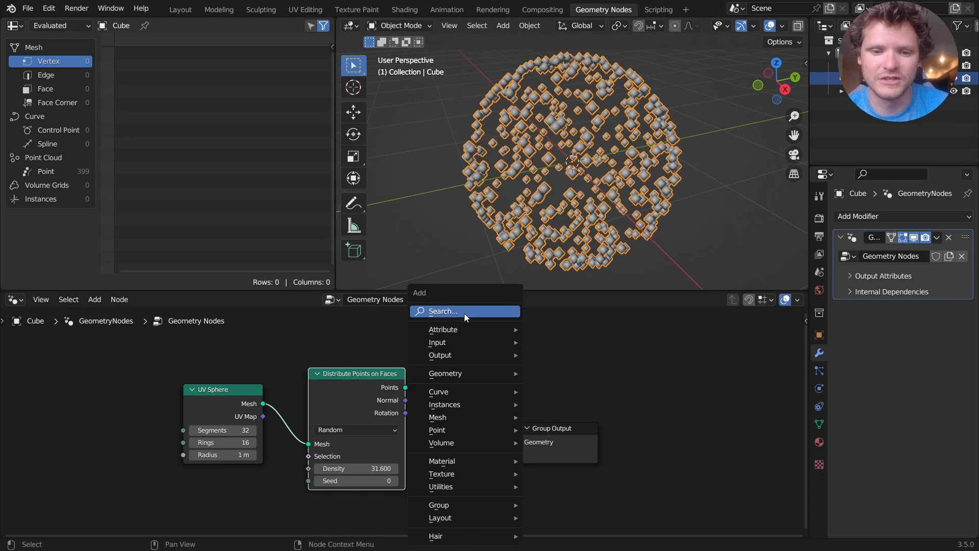
pyautogui.write('instance o')
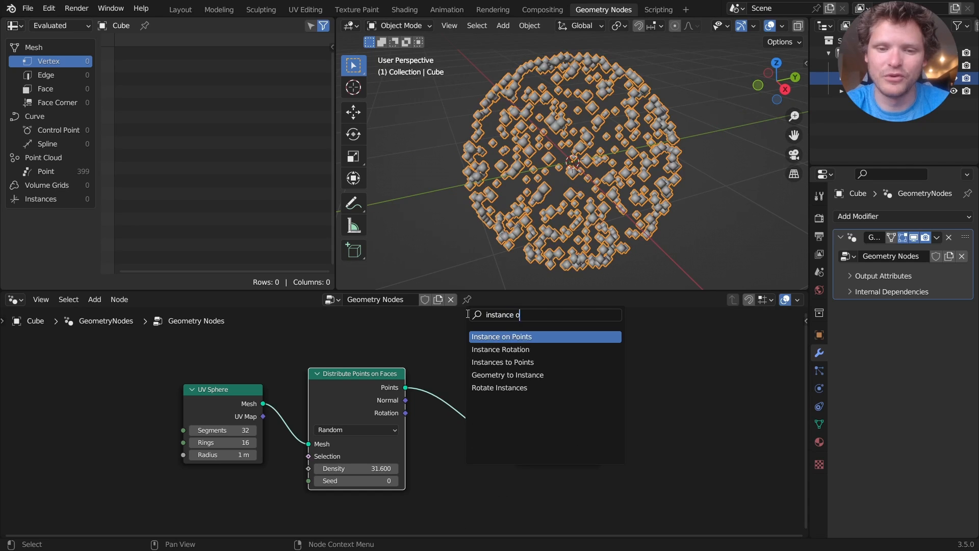
pyautogui.click(501, 336)
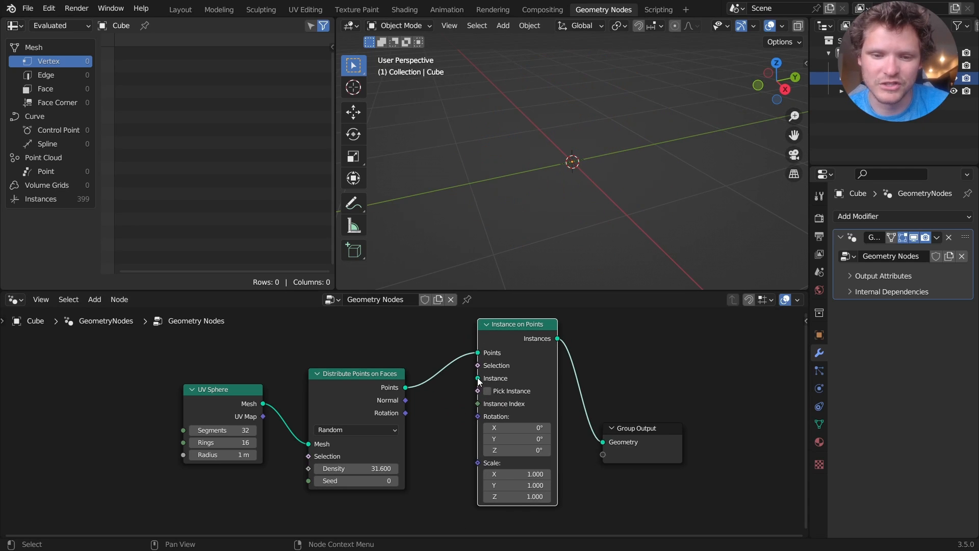
pyautogui.write('curve line')
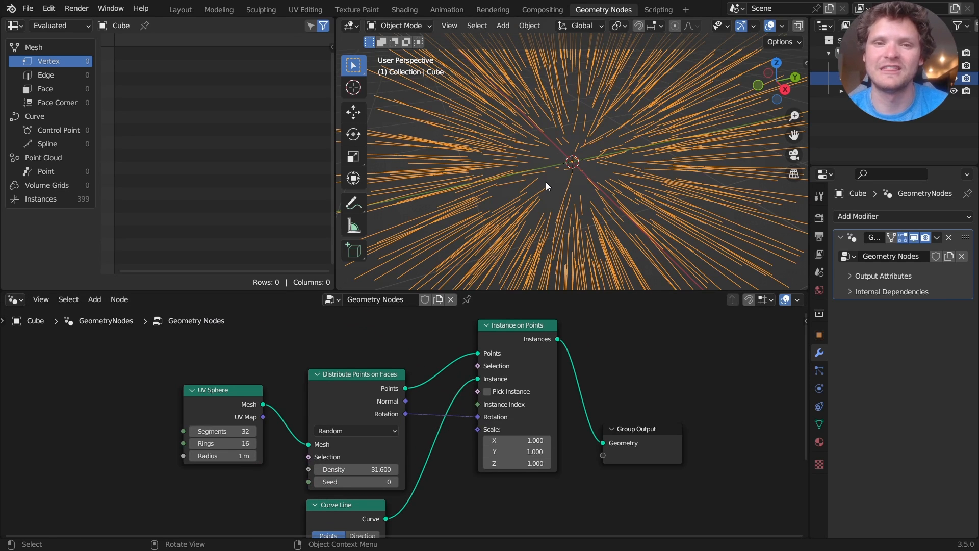
pyautogui.moveTo(623, 220)
pyautogui.write('c')
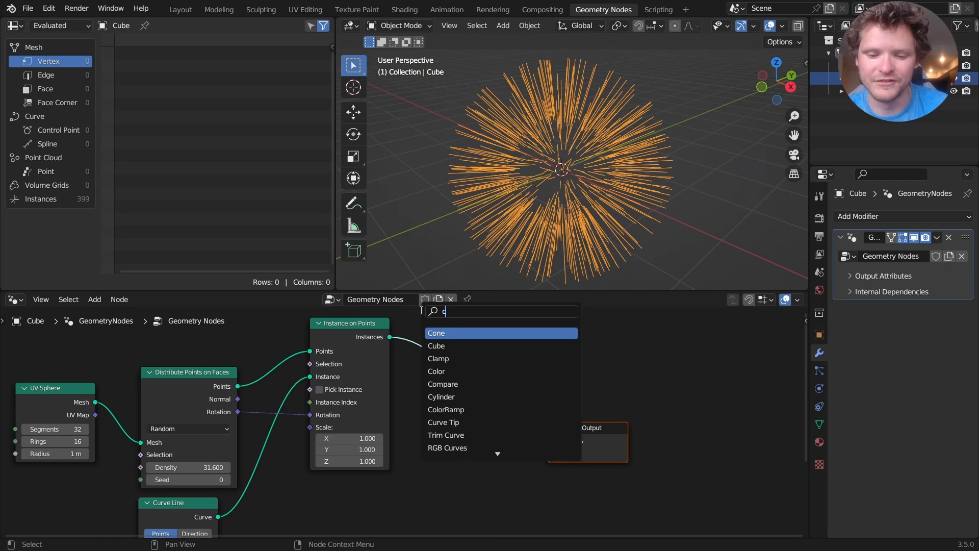
# - Realize the instances and sweep them with Curve to Mesh using a 0.02 m, 6-resolution circle profile
pyautogui.write('urve t')
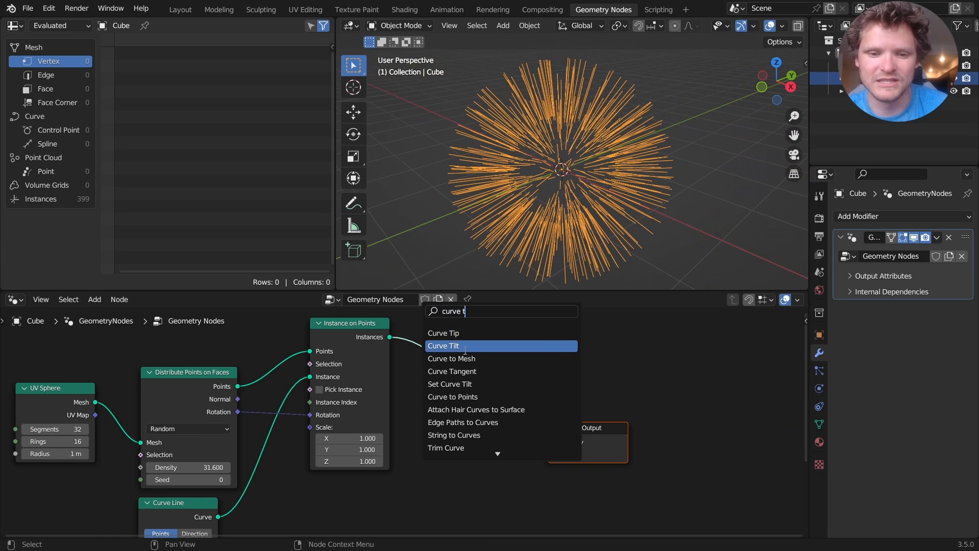
pyautogui.click(451, 358)
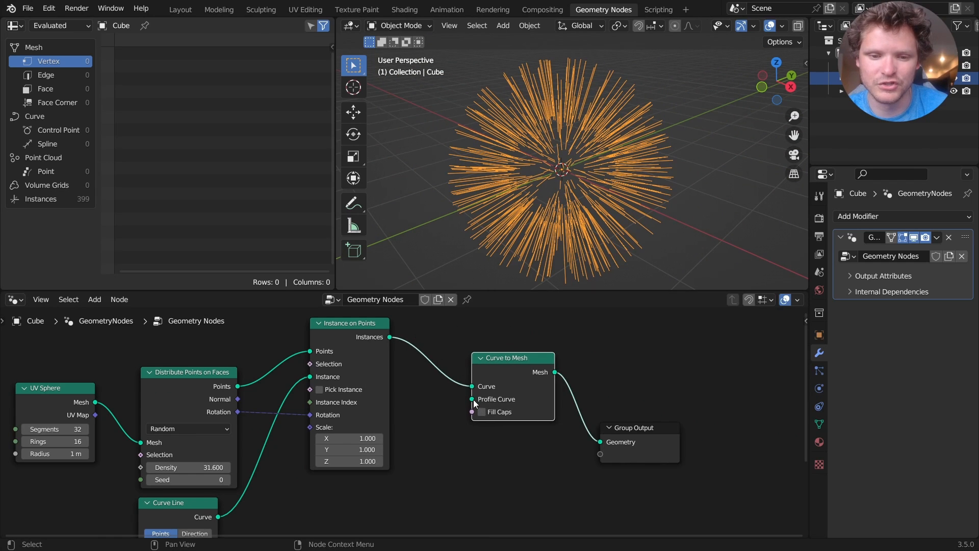
pyautogui.write('circ')
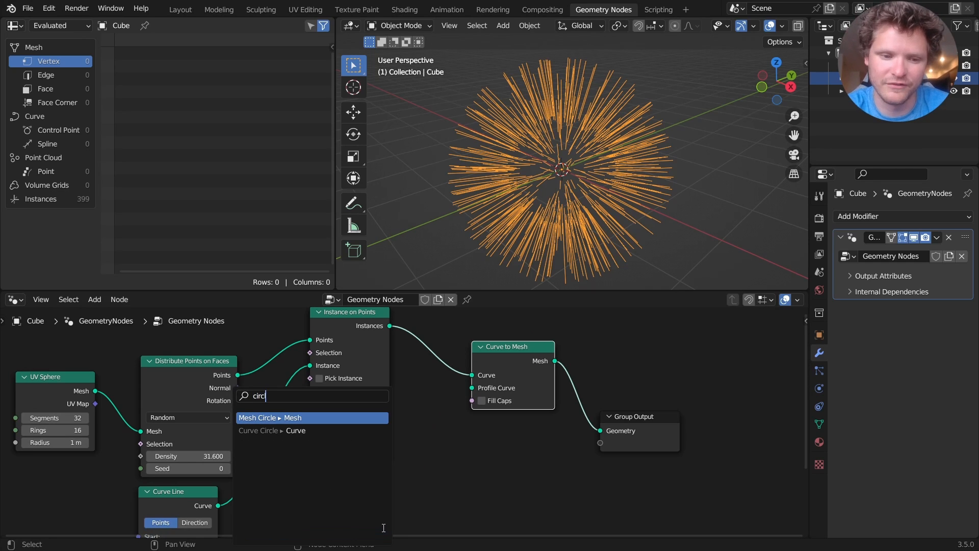
pyautogui.click(271, 430)
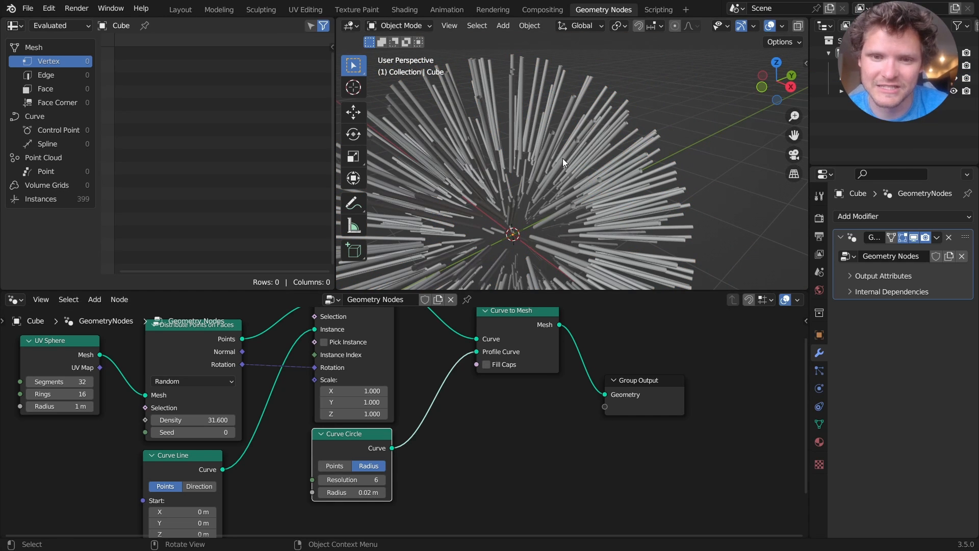
pyautogui.click(95, 299)
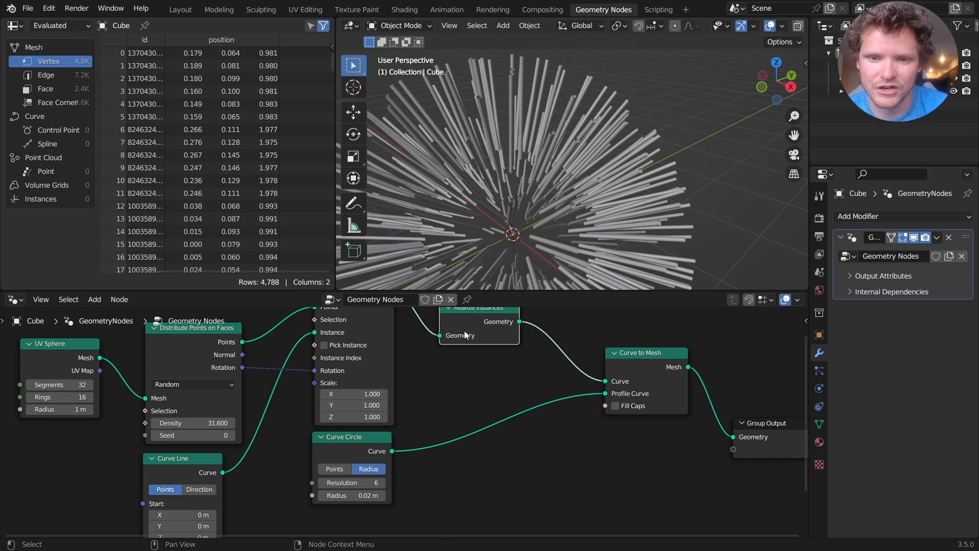
pyautogui.moveTo(280, 448)
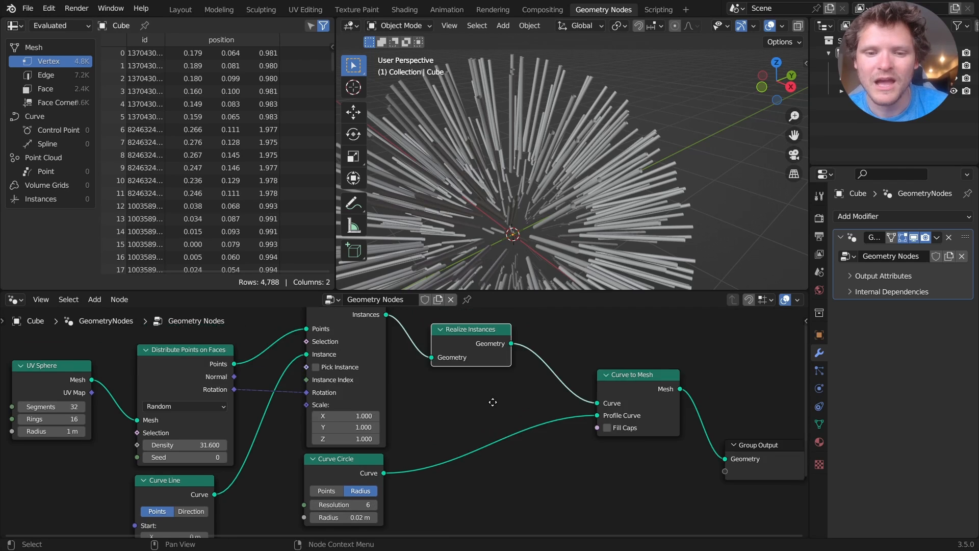
# - Taper the tubes with Set Curve Radius driven by Spline Parameter Factor on reversed lines
pyautogui.click(94, 300)
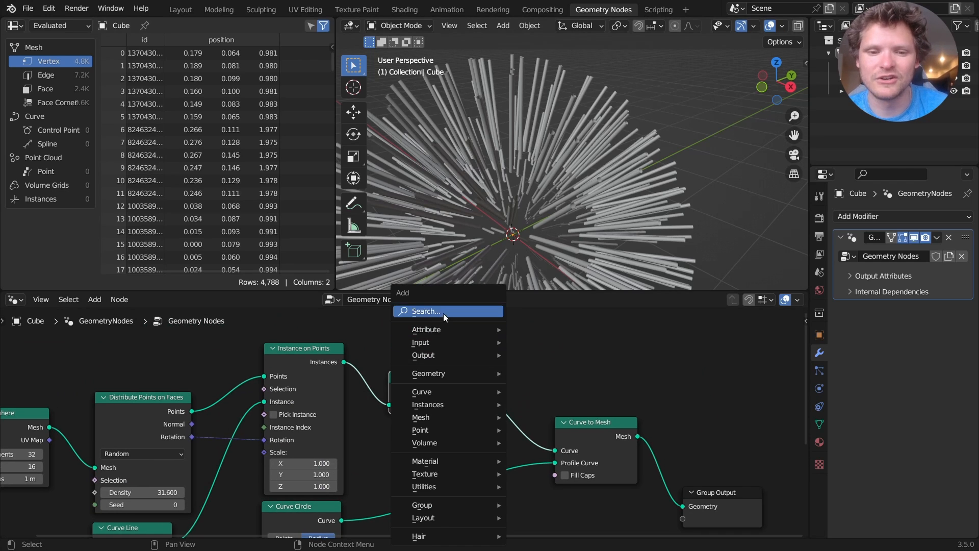
pyautogui.write('seet')
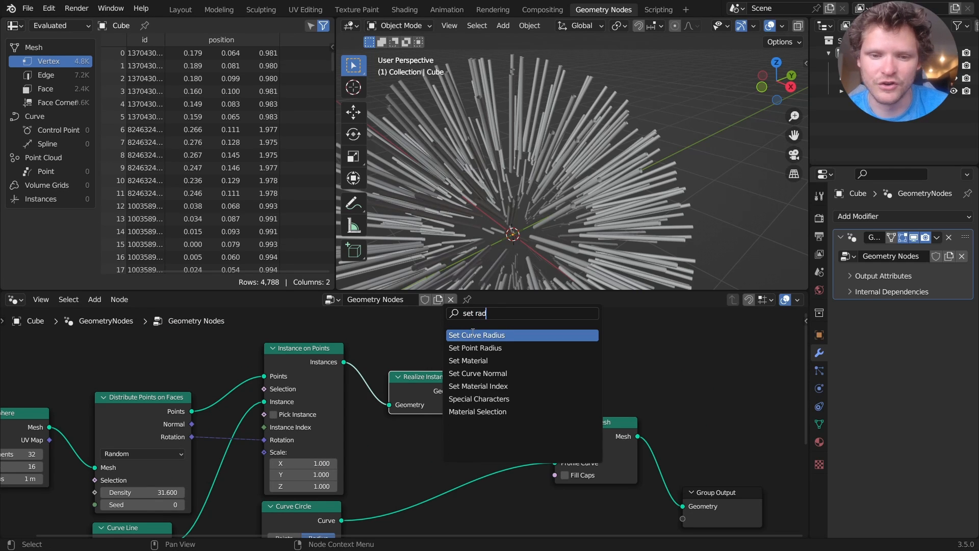
pyautogui.click(476, 334)
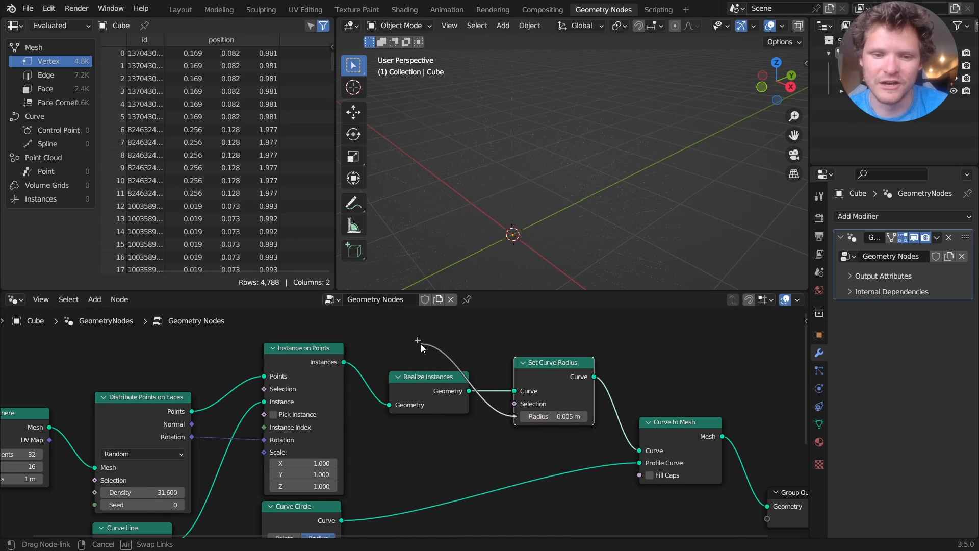
pyautogui.write('spline pa')
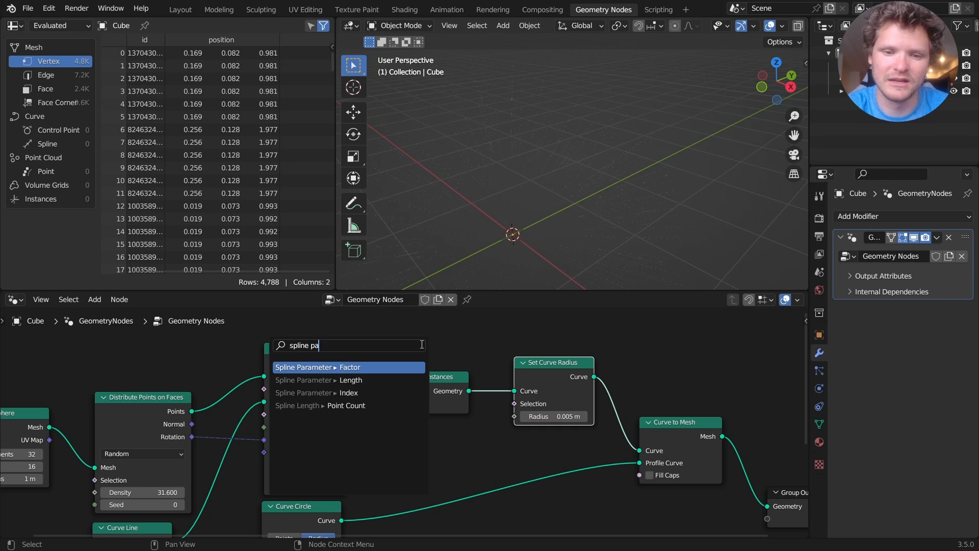
pyautogui.click(325, 367)
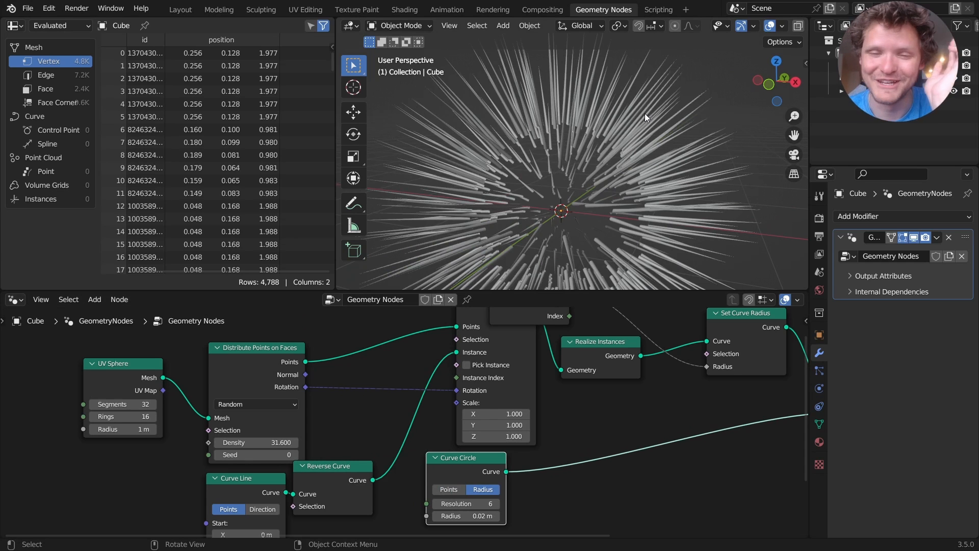
pyautogui.moveTo(641, 142)
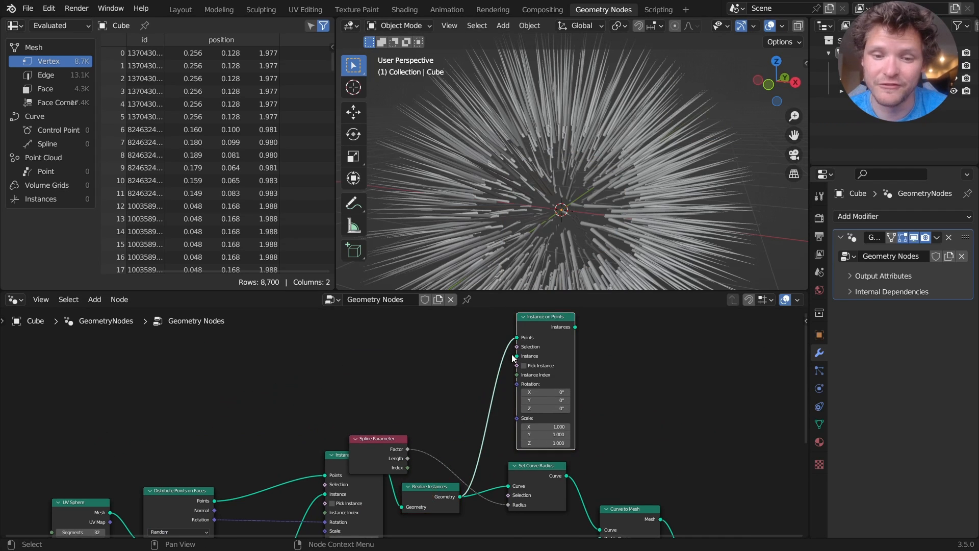
# - Add UV sphere tips and randomize the lines' scale with a Random Value between 0.8 and 1.2
pyautogui.write('uv sp')
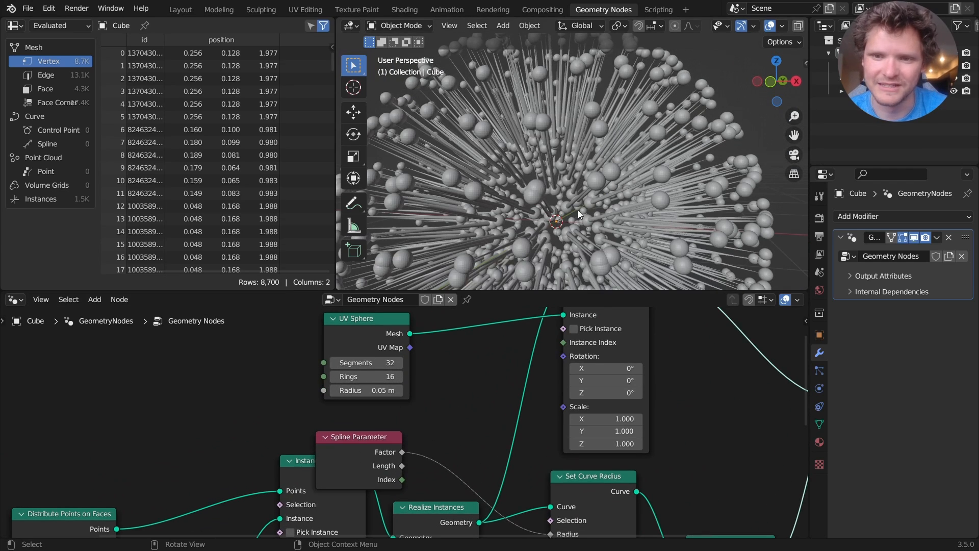
pyautogui.moveTo(372, 373)
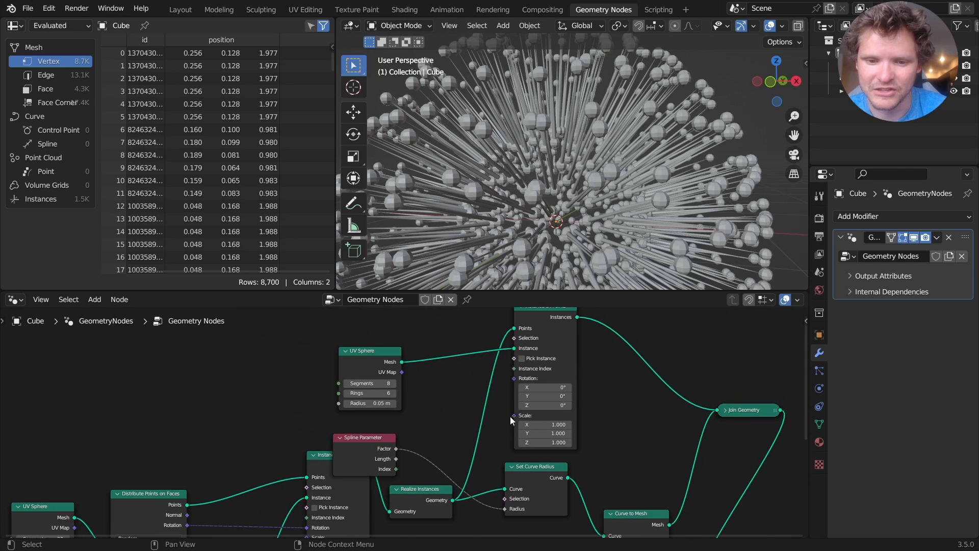
pyautogui.write('ra')
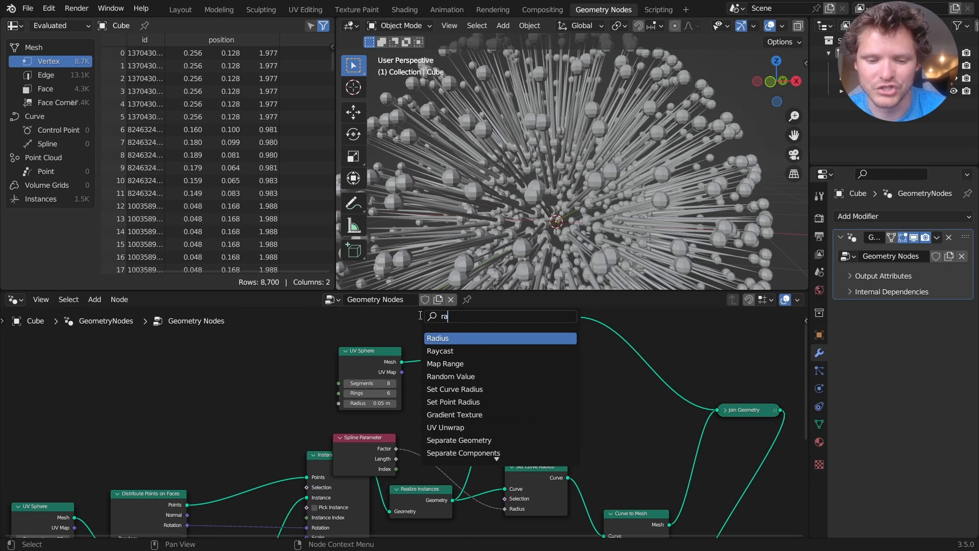
pyautogui.click(450, 376)
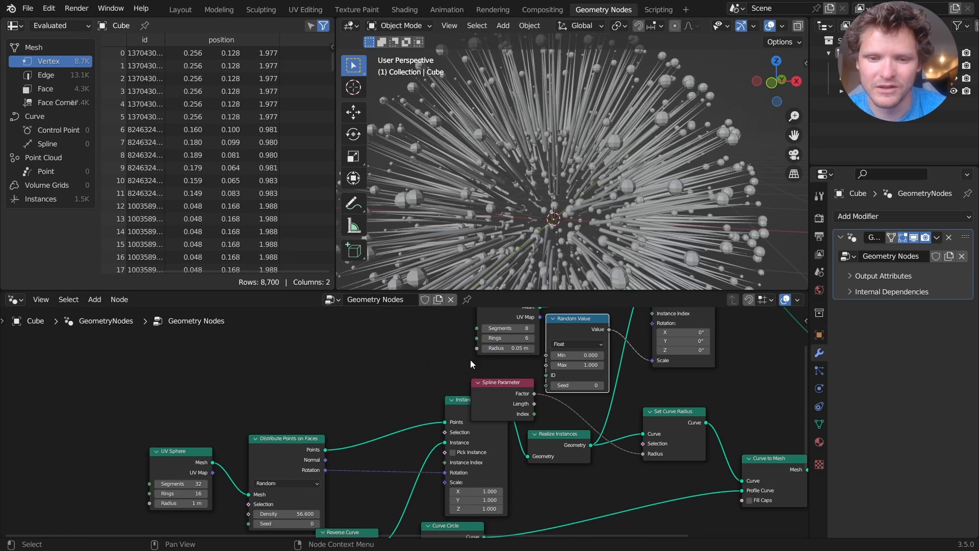
pyautogui.scroll(-3)
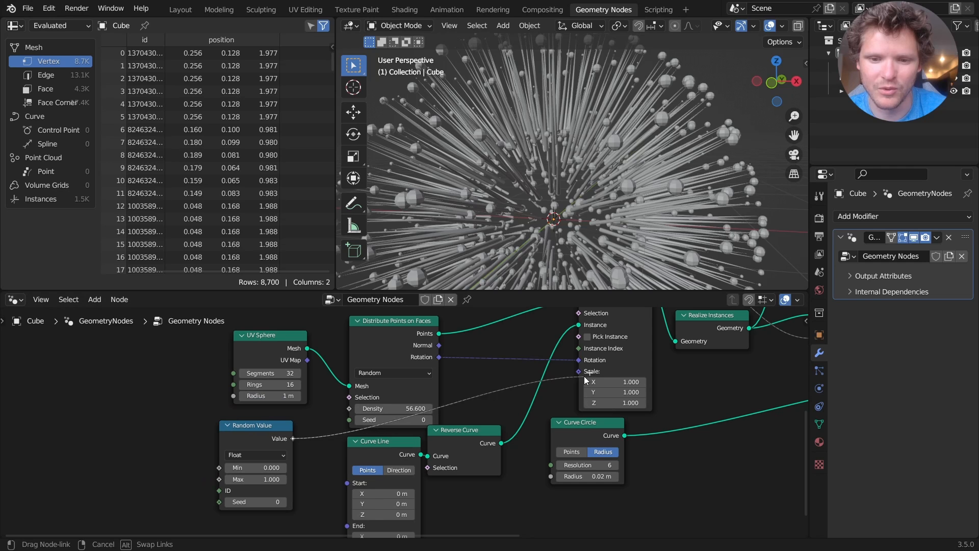
pyautogui.click(256, 468)
pyautogui.write('0.800')
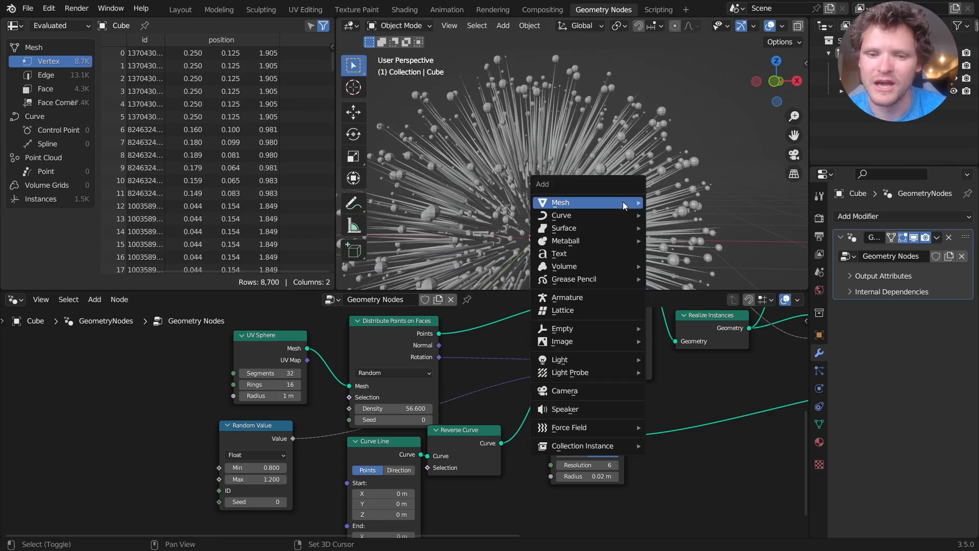
# - Add a 68 mm camera framing the burst with Passepartout 1.0 blacking out the outside
pyautogui.click(563, 390)
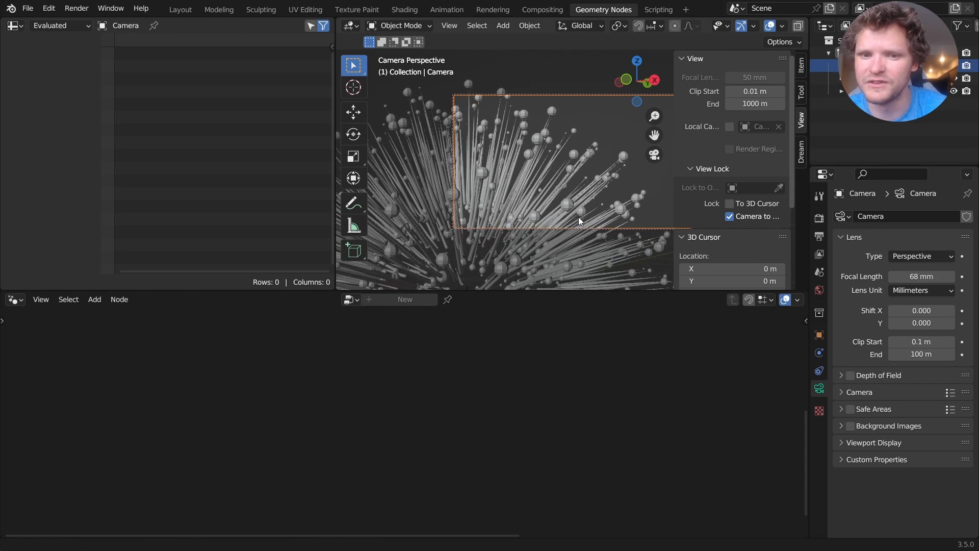
pyautogui.click(874, 443)
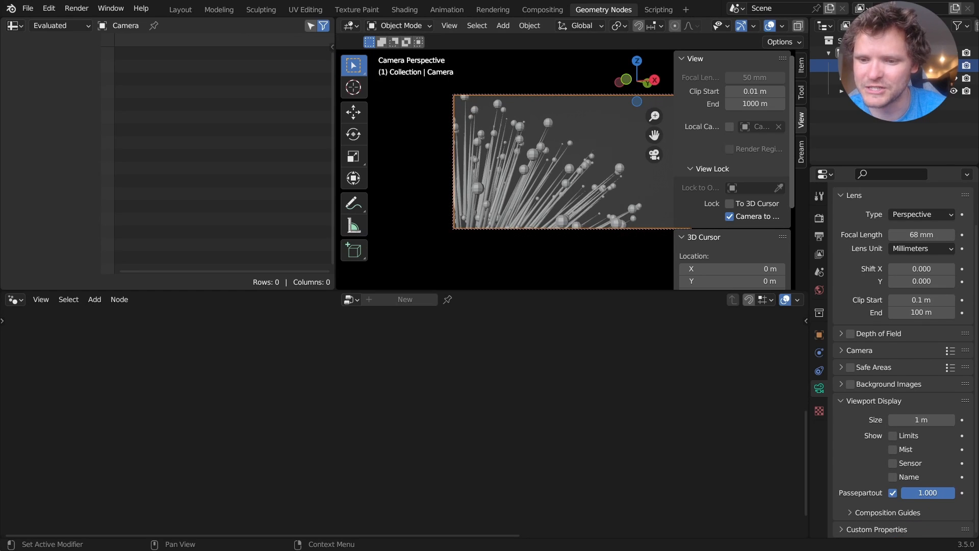
pyautogui.click(728, 216)
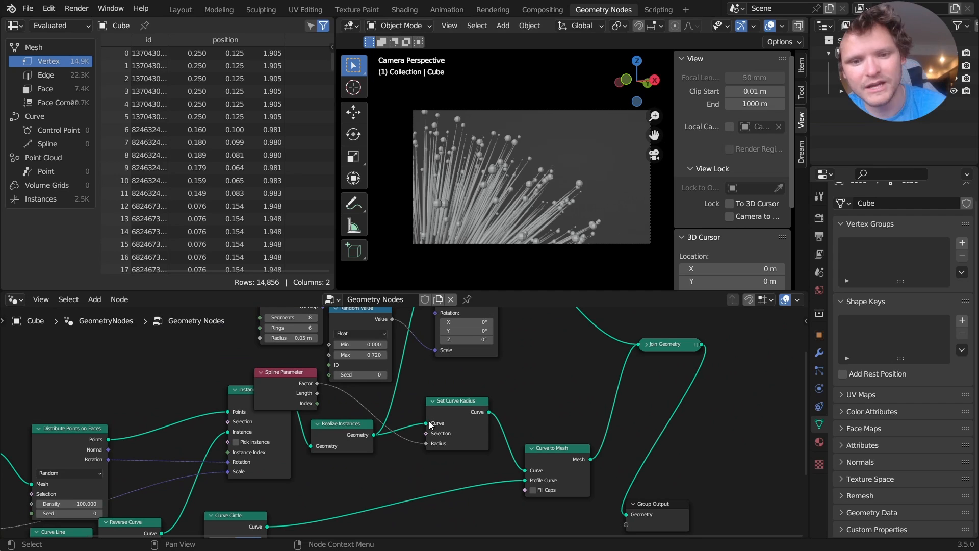
pyautogui.moveTo(394, 406)
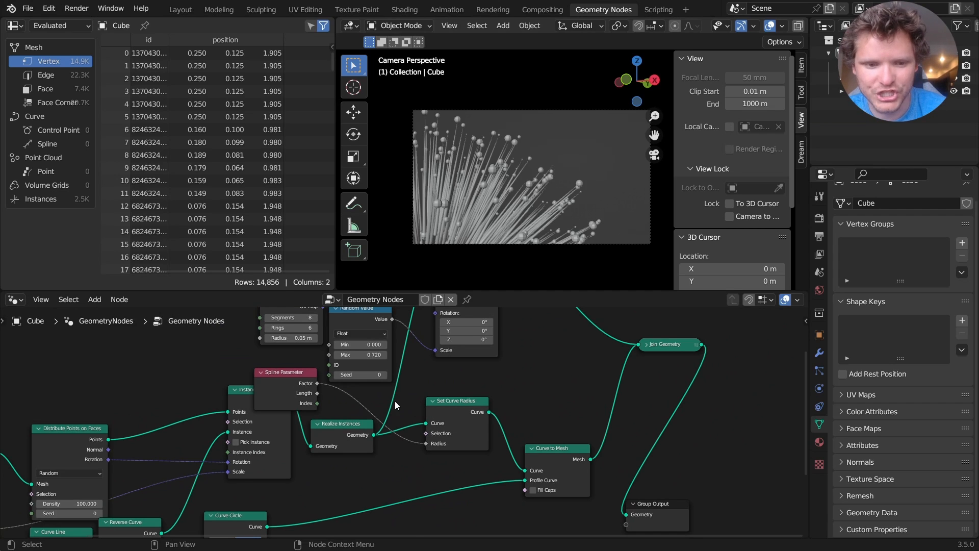
# - Insert a Math node multiplying the taper factor by 0.21 before Set Curve Radius
pyautogui.write('math')
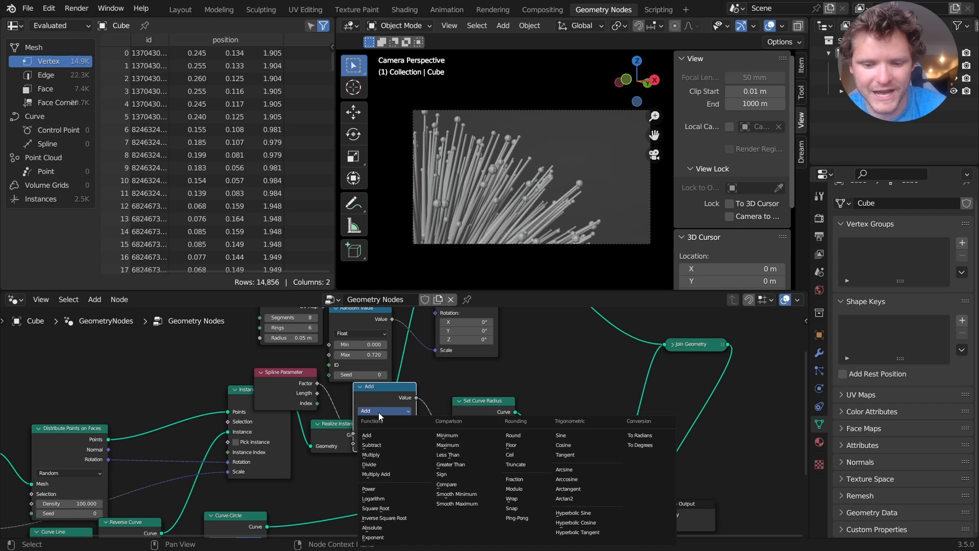
pyautogui.click(370, 453)
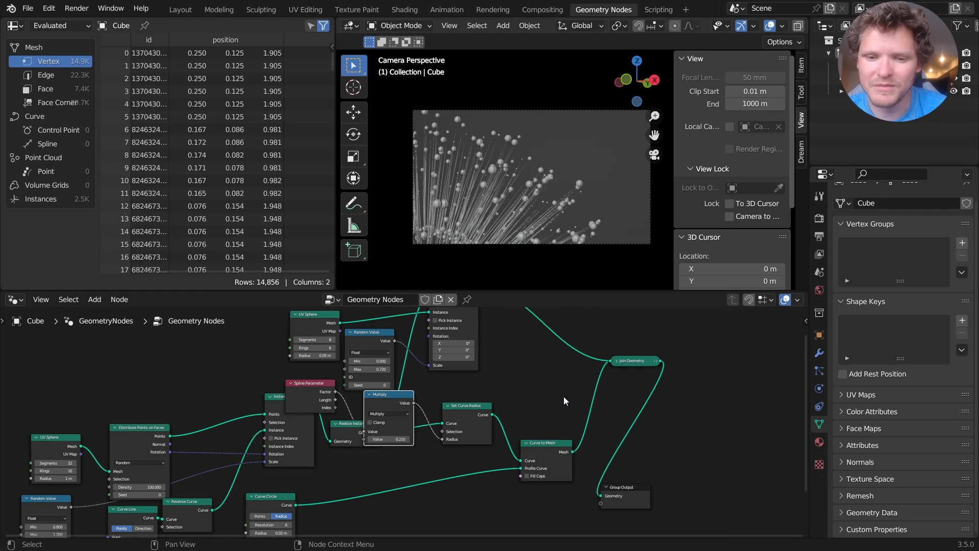
pyautogui.click(404, 10)
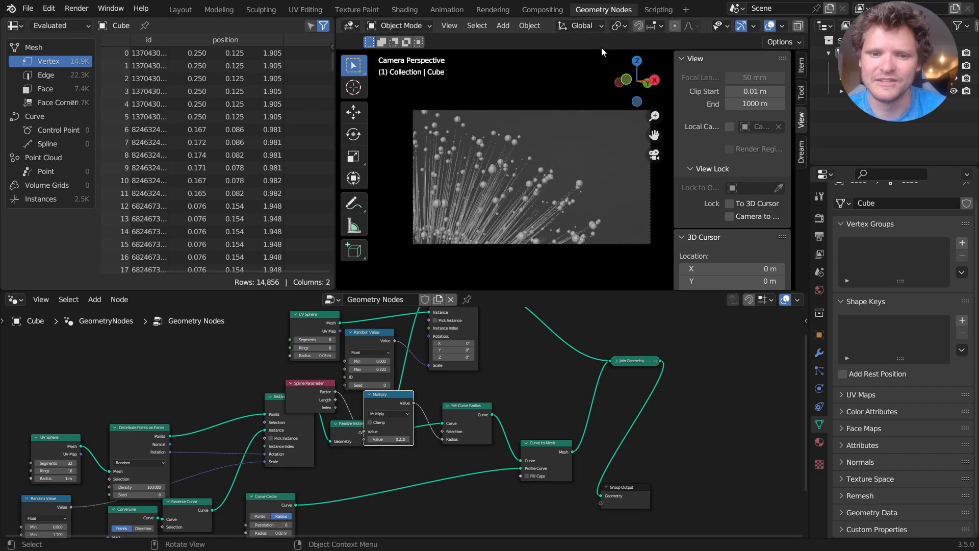
# - Assign material 1 to the sphere tips and material 2 to the lines with Set Material nodes
pyautogui.write('set')
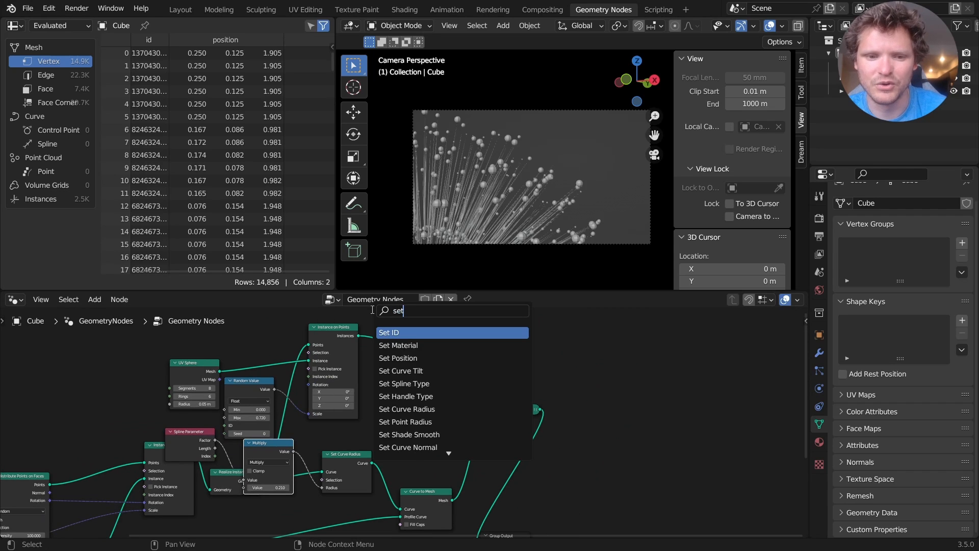
pyautogui.click(397, 344)
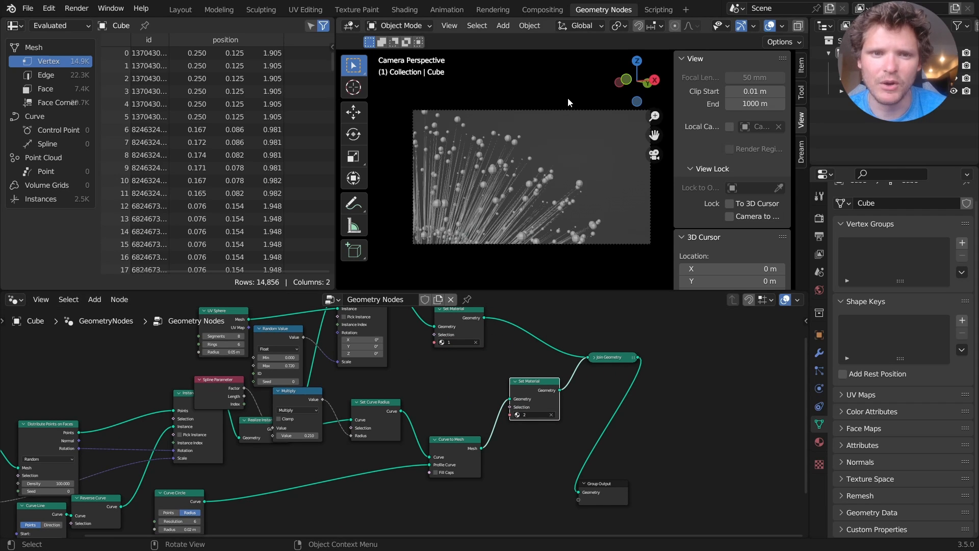
pyautogui.click(403, 9)
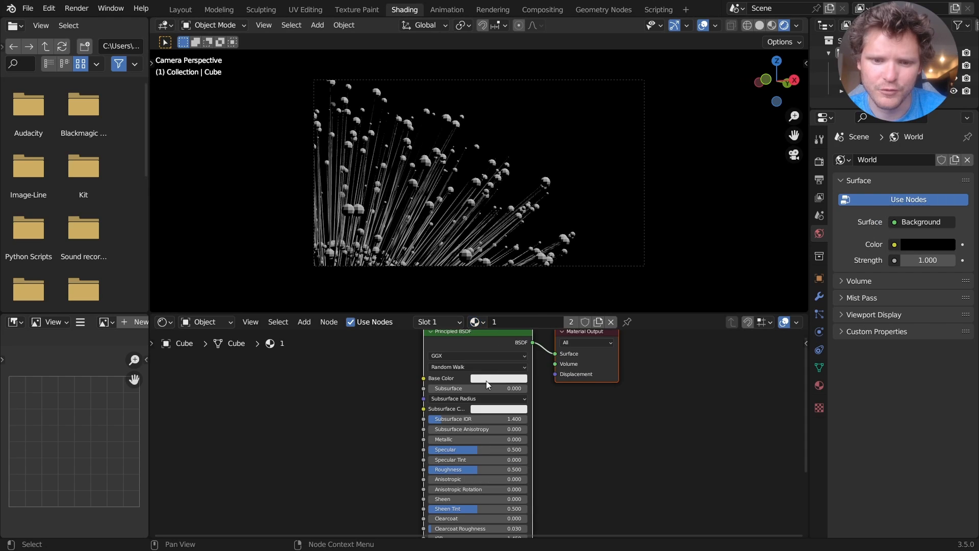
# - Give the sphere material light blue emission driven by Object Info Random through a ColorRamp
pyautogui.click(500, 378)
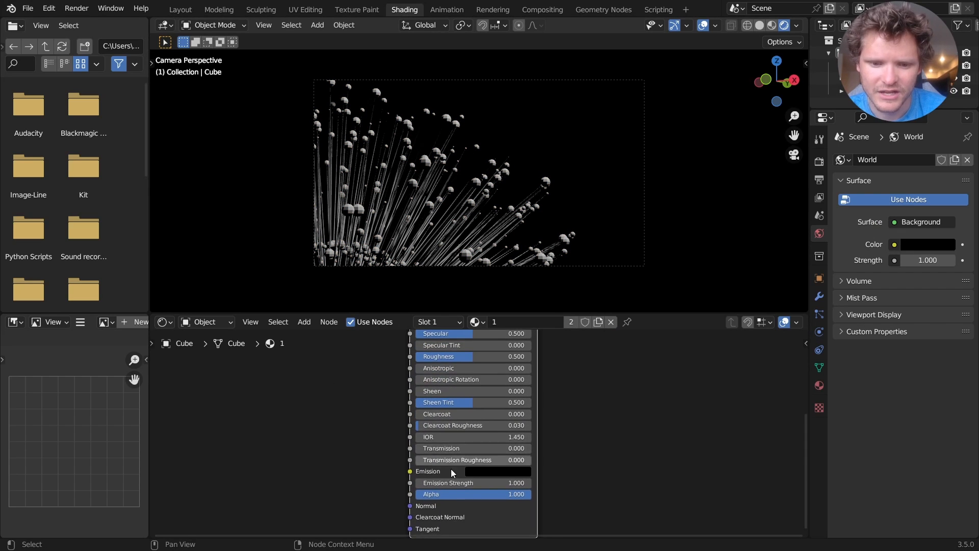
pyautogui.click(498, 471)
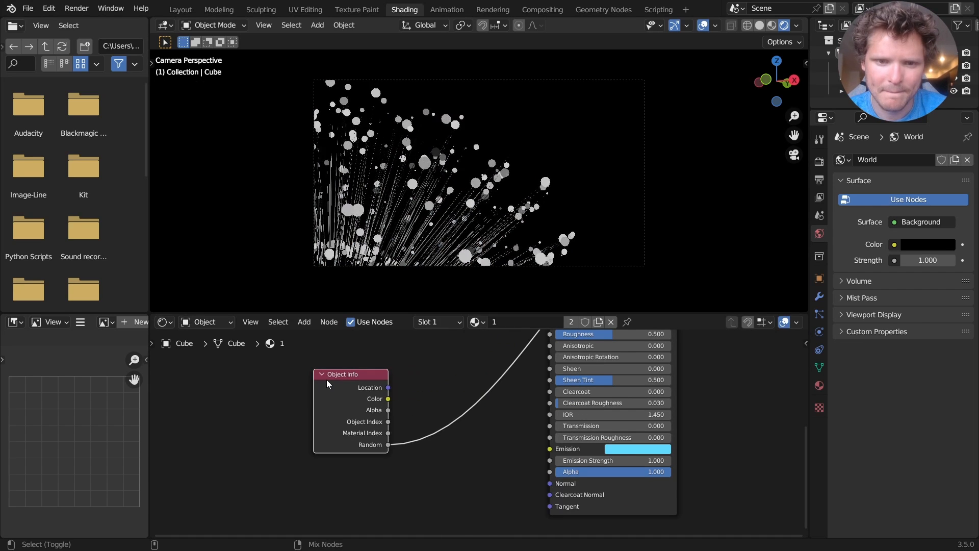
pyautogui.moveTo(350, 373); pyautogui.dragTo(221, 384)
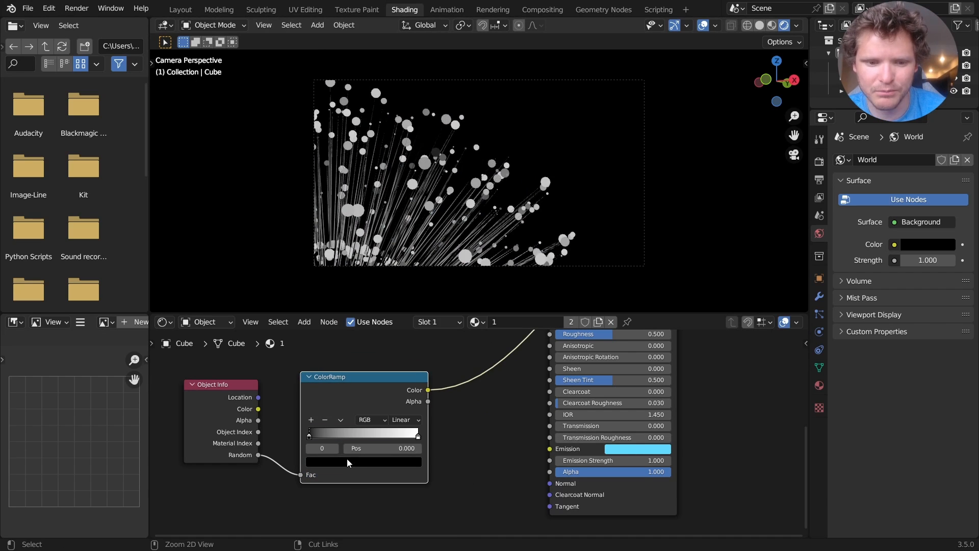
pyautogui.click(363, 448)
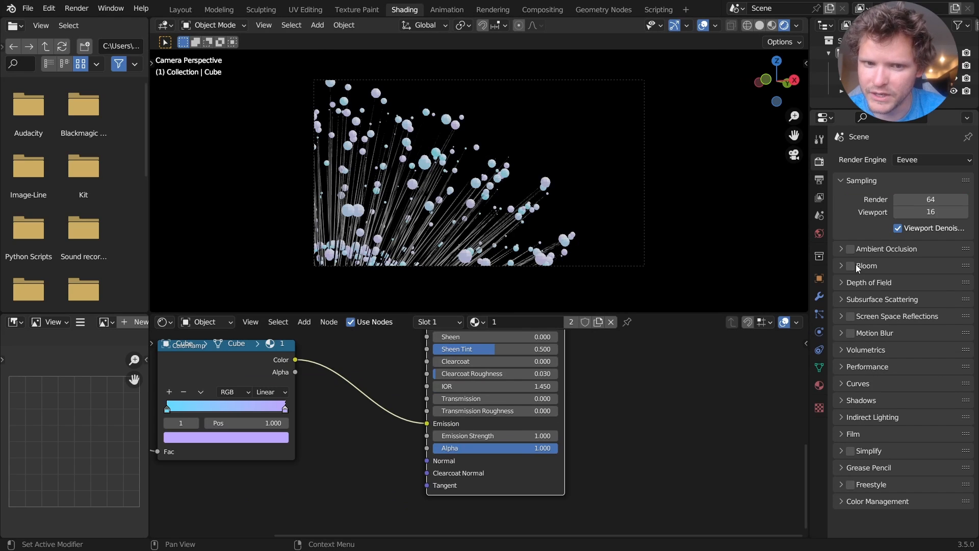
# - Enable Bloom in the Eevee render settings so the burst glows
pyautogui.click(850, 265)
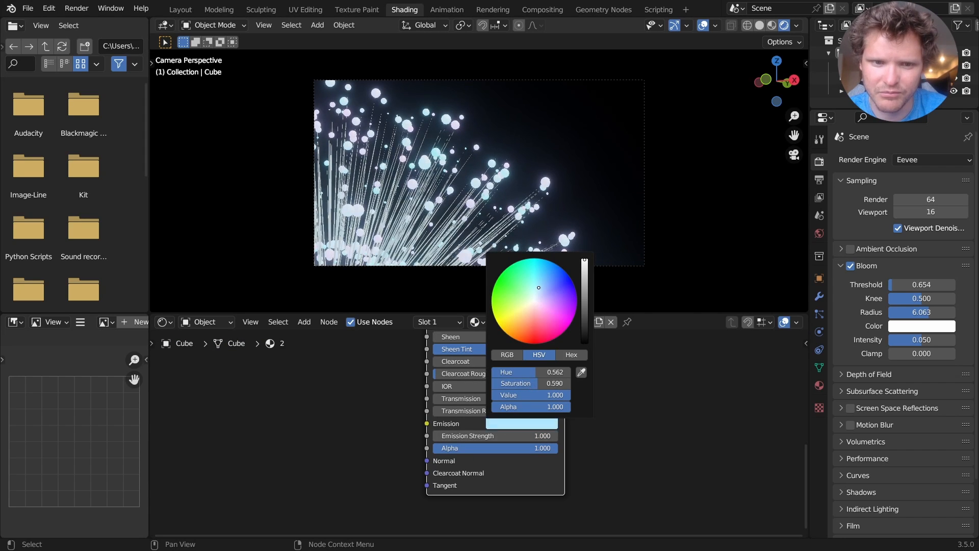
# - Give the lines' material a pale blue emission and set its Blend Mode to Alpha Blend
pyautogui.click(506, 448)
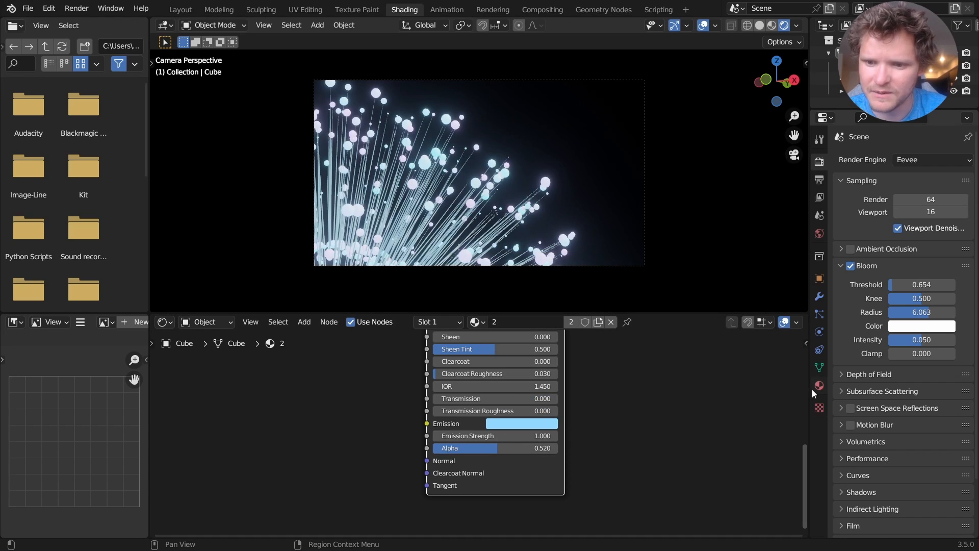
pyautogui.click(818, 385)
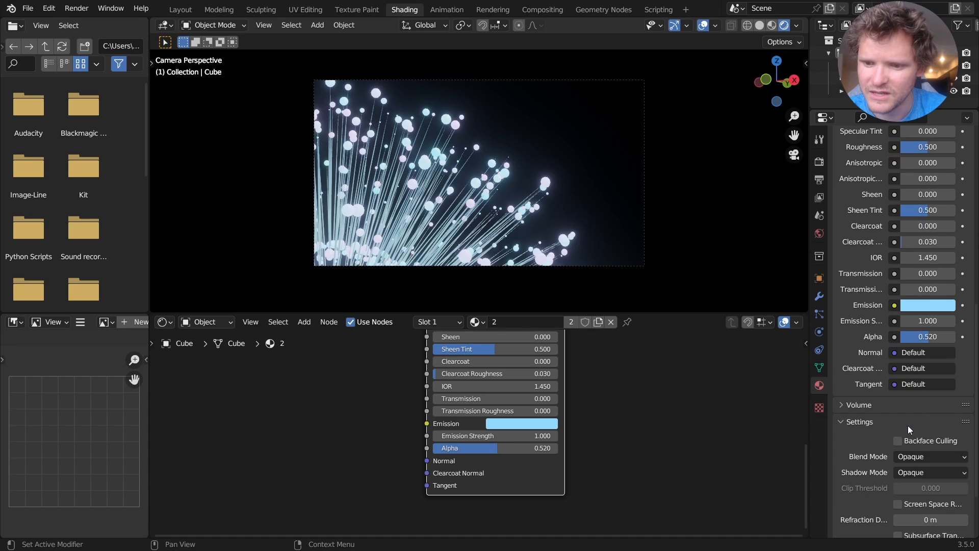
pyautogui.click(930, 456)
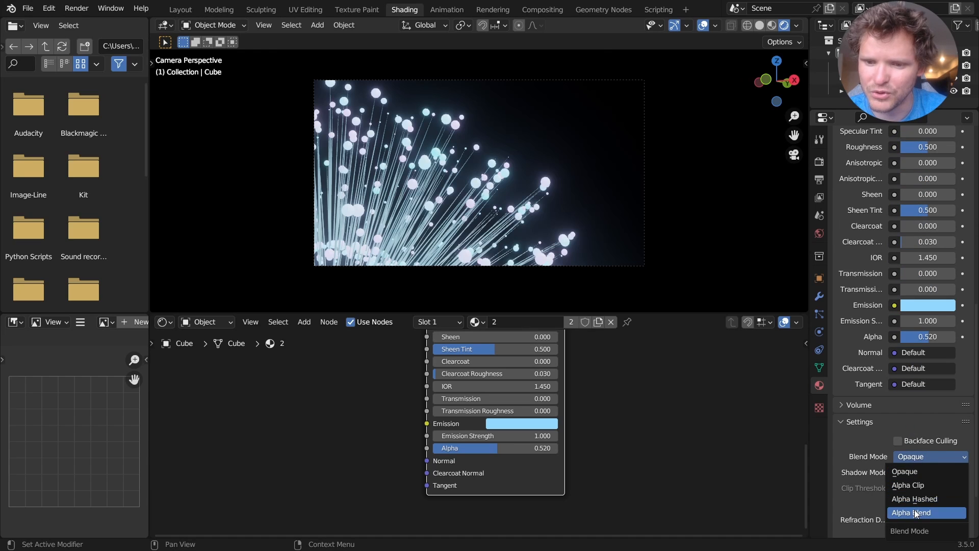
pyautogui.click(913, 512)
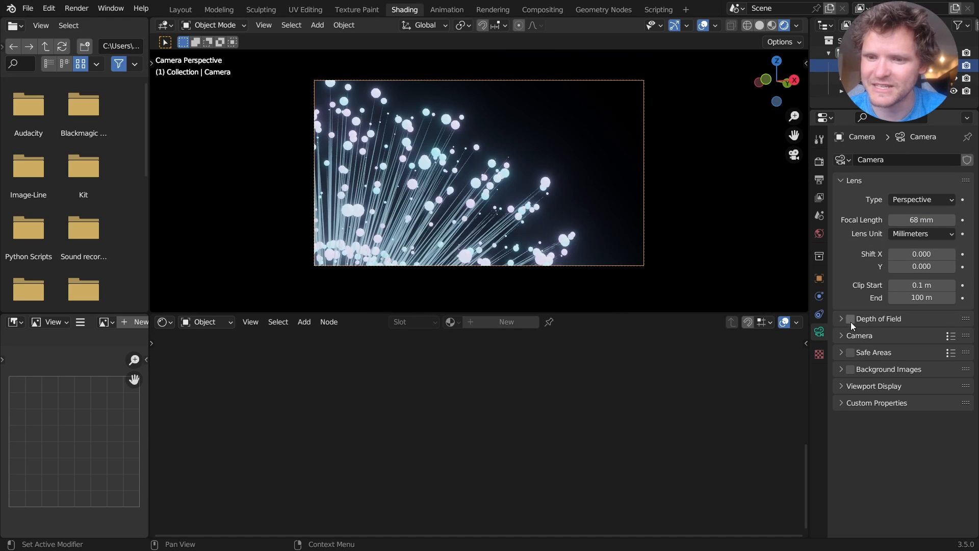
# - Enable camera Depth of Field with focus distance 2.6 m, f-stop 1.5 and ratio 2
pyautogui.click(849, 318)
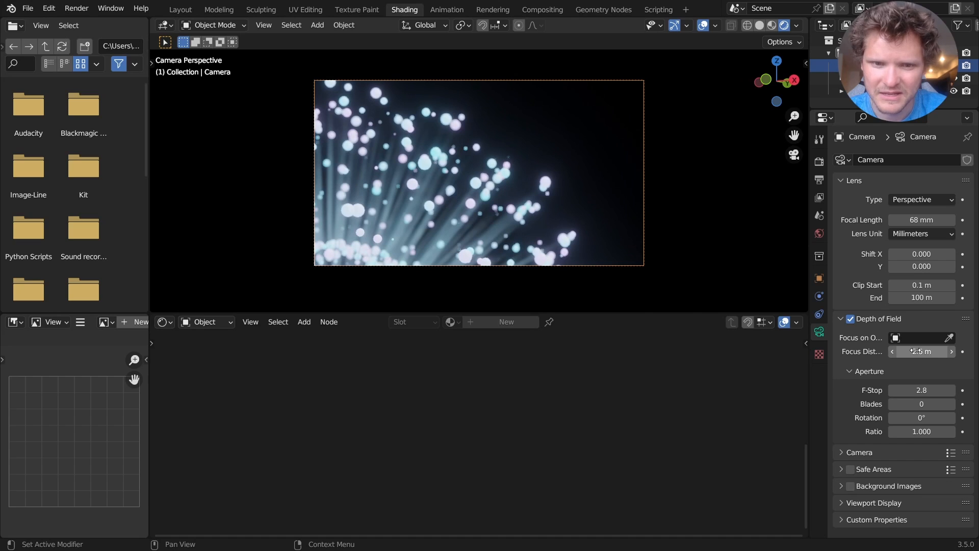
pyautogui.click(849, 318)
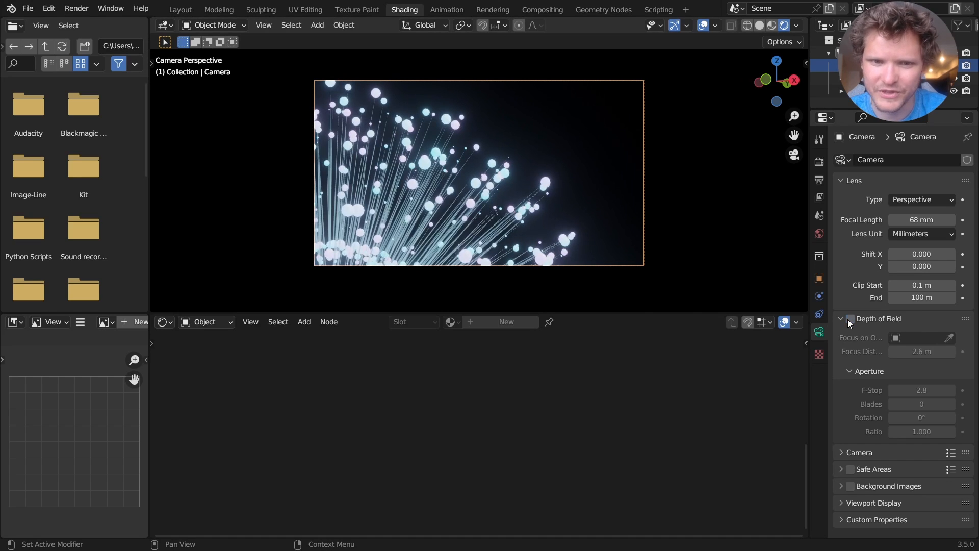
pyautogui.click(850, 318)
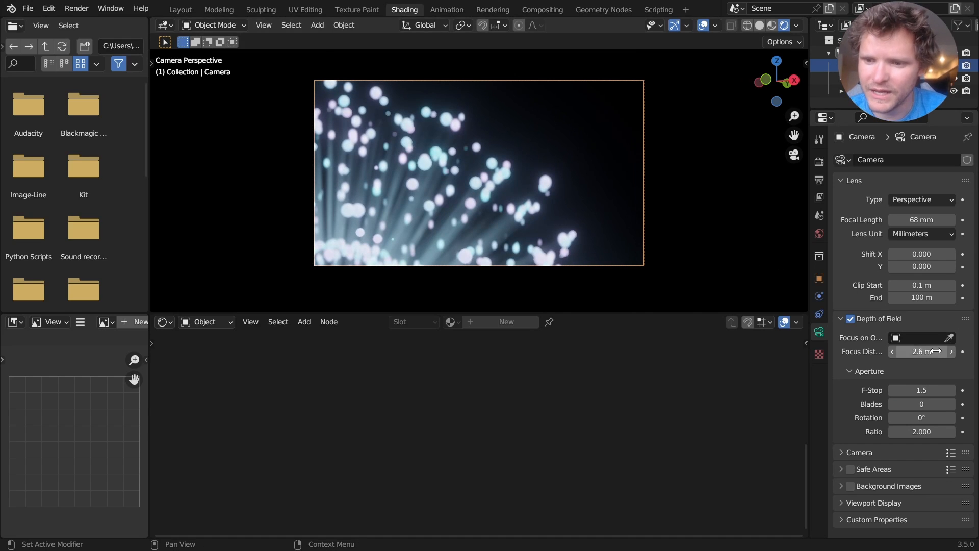
pyautogui.click(949, 351)
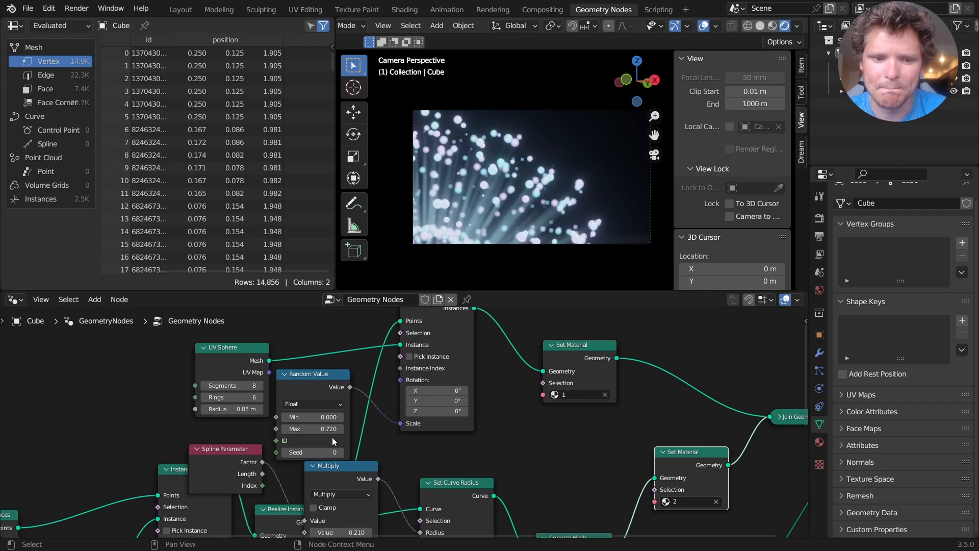
# - Lower the sphere tips' Random Value Max from 0.72 to 0.52
pyautogui.click(311, 428)
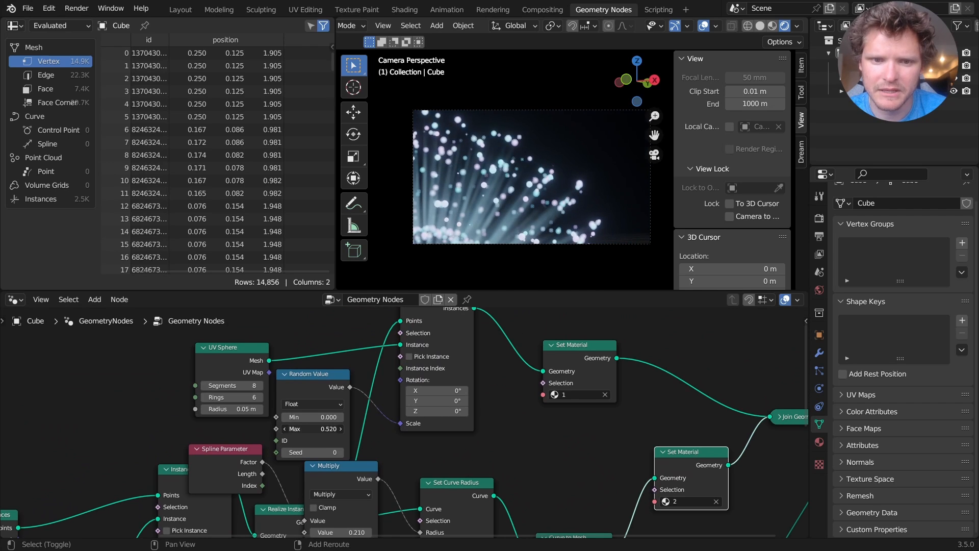
pyautogui.moveTo(312, 429)
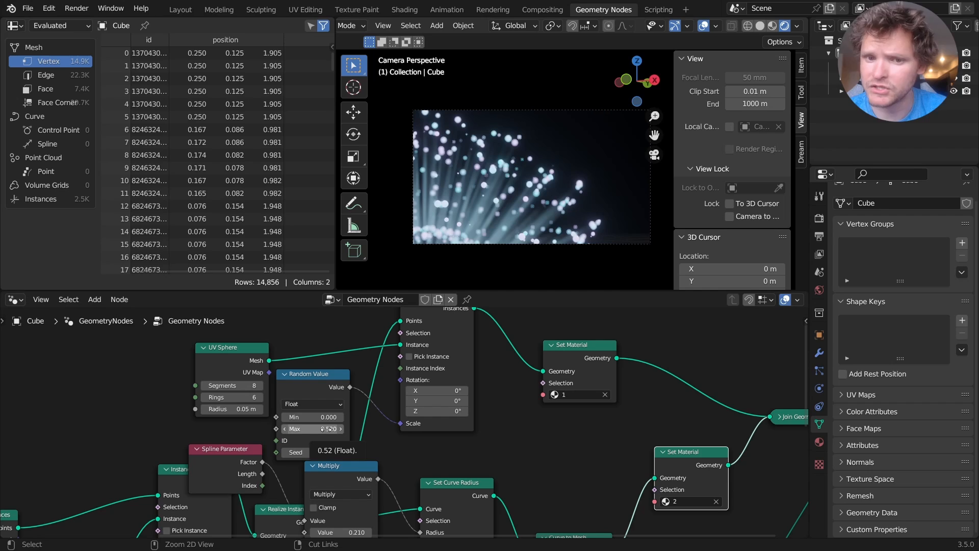